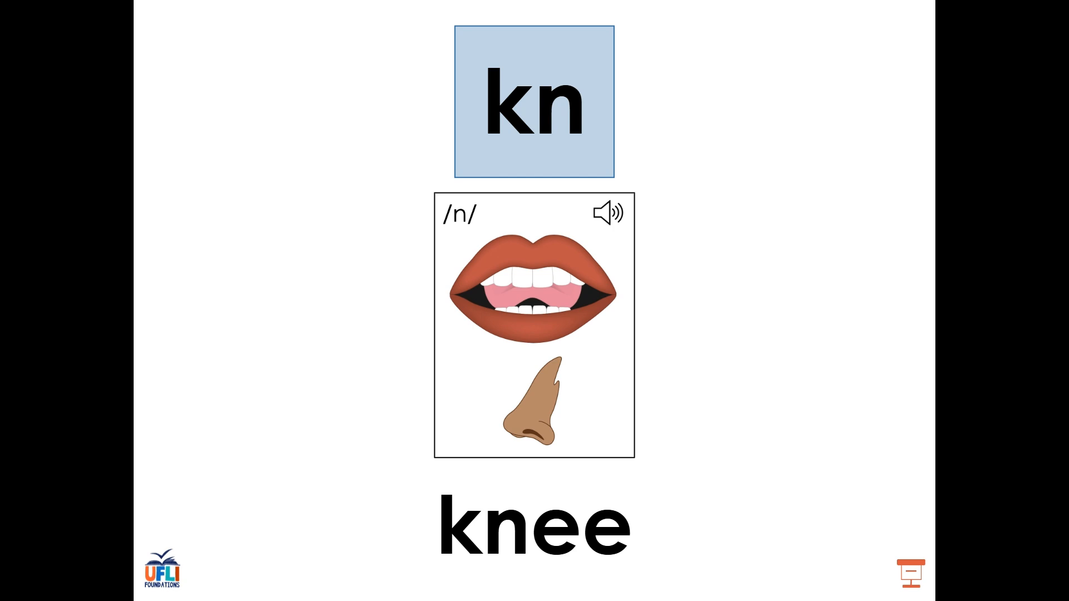
Advance from the kn knee sound card to the Watch me read slide with knot.
{"action": "left_click", "coordinate": [535, 100]}
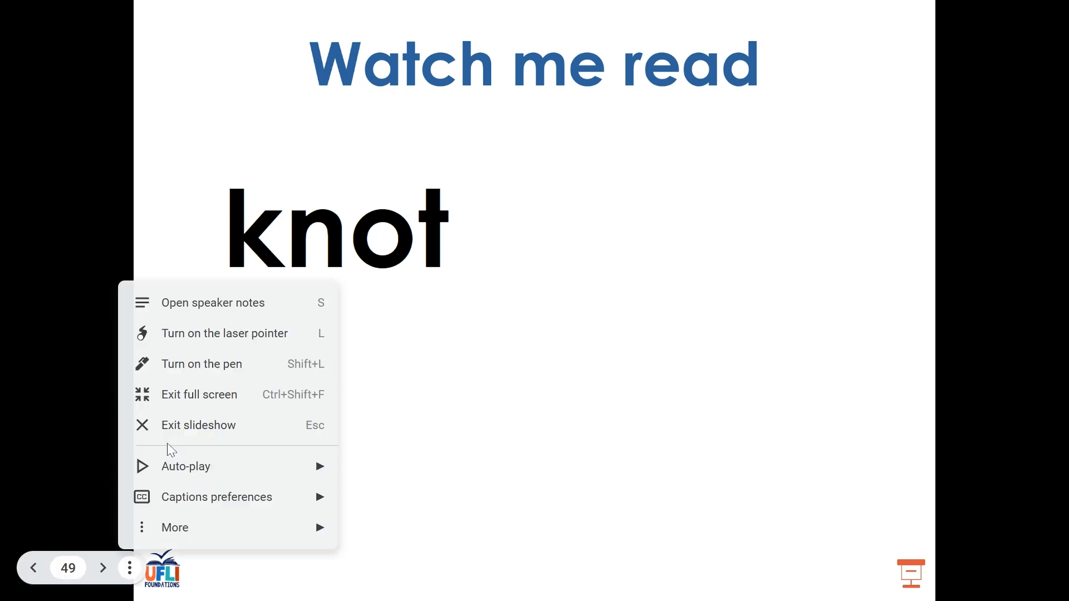
Advance from the knot slide to the Let's read together slide showing crumb.
{"action": "left_click", "coordinate": [200, 363]}
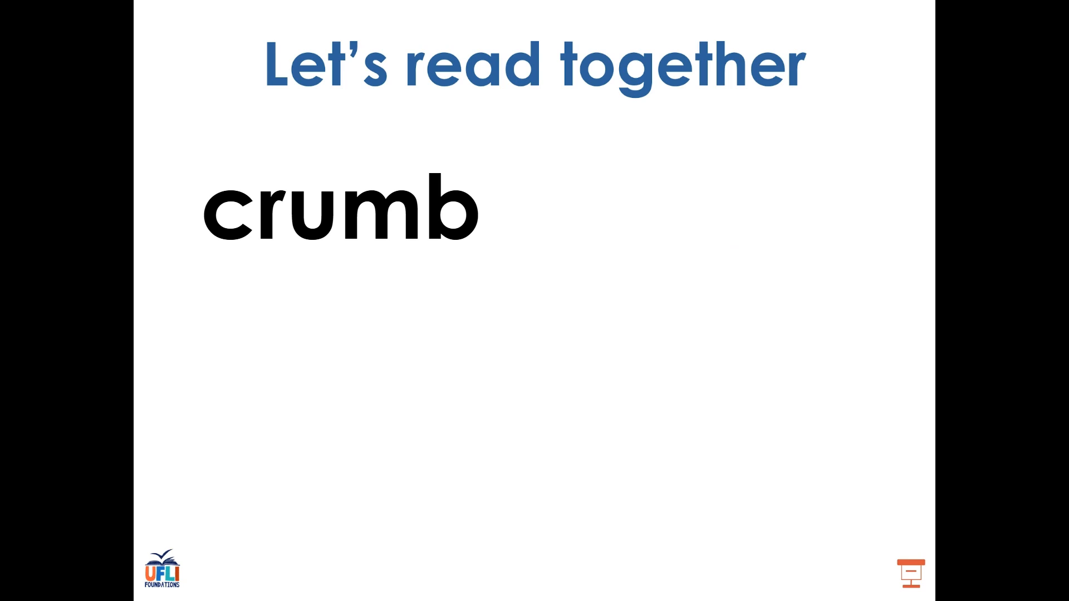
Move on from the crumb slide to the Watch me spell slide with blank lines.
{"action": "left_click_drag", "start_coordinate": [365, 260], "coordinate": [457, 259]}
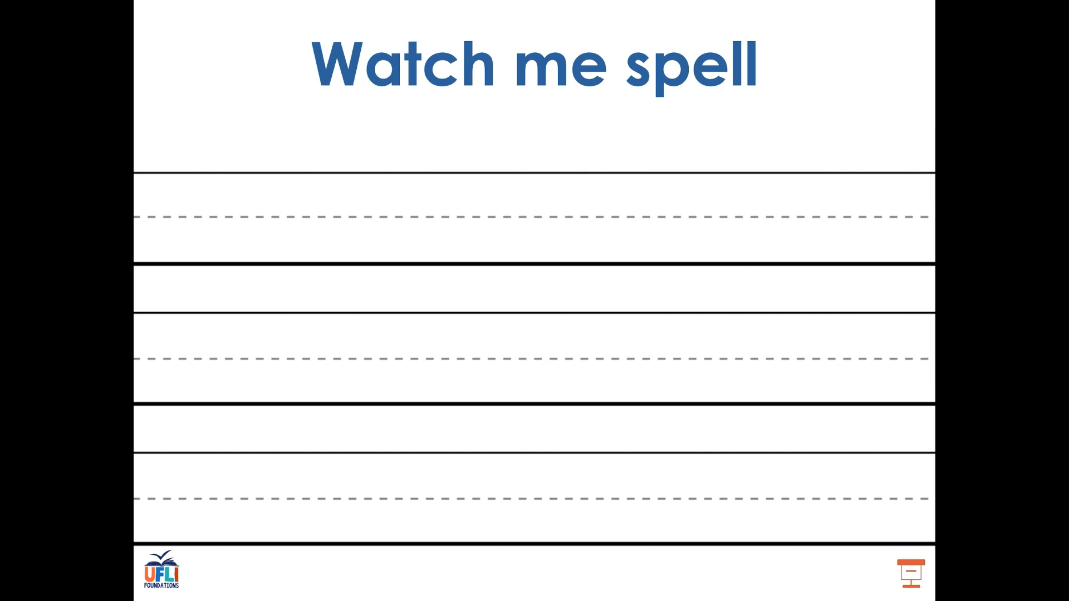
Pen-write lamb on the top line and limb beneath it, underlining mb.
{"action": "left_click_drag", "start_coordinate": [205, 191], "coordinate": [286, 259]}
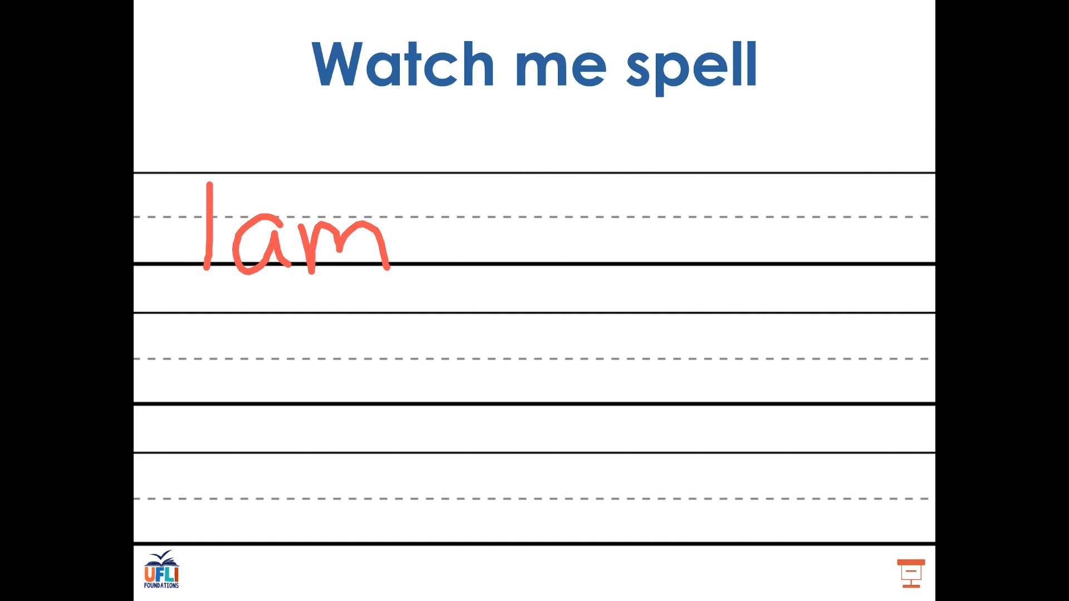
{"action": "left_click_drag", "start_coordinate": [409, 184], "coordinate": [463, 267]}
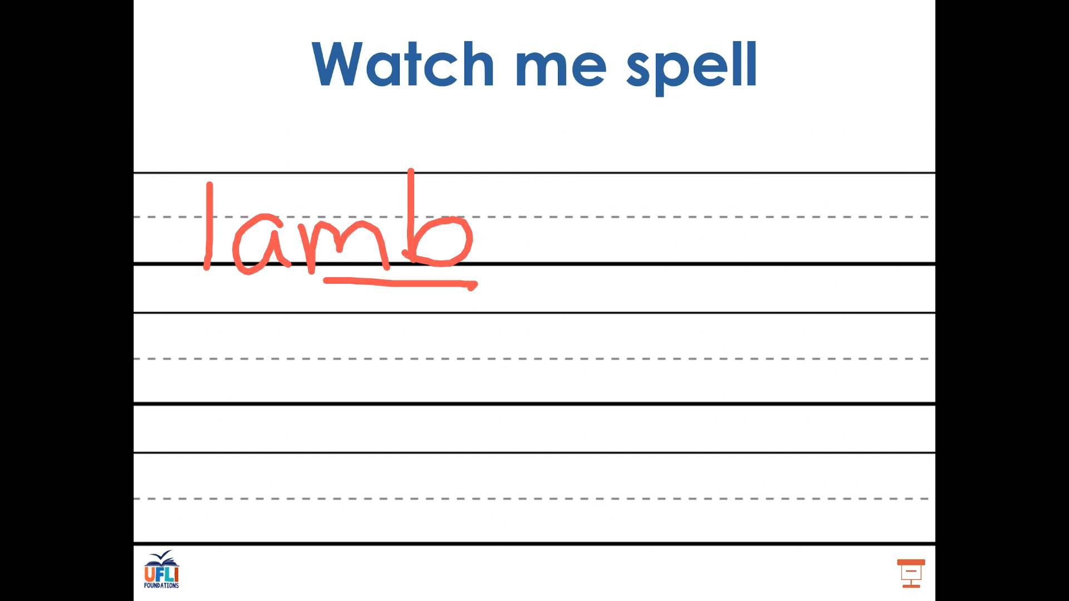
{"action": "left_click_drag", "start_coordinate": [202, 307], "coordinate": [202, 358]}
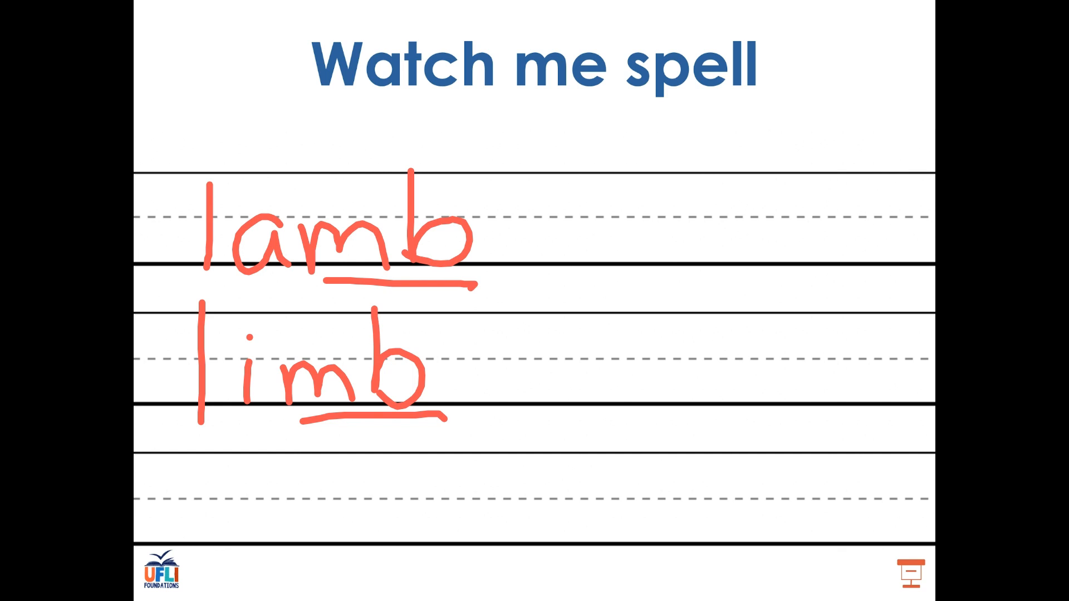
Begin knelt to the right of lamb with kn underlined, adding 'el'.
{"action": "left_click_drag", "start_coordinate": [633, 171], "coordinate": [637, 259]}
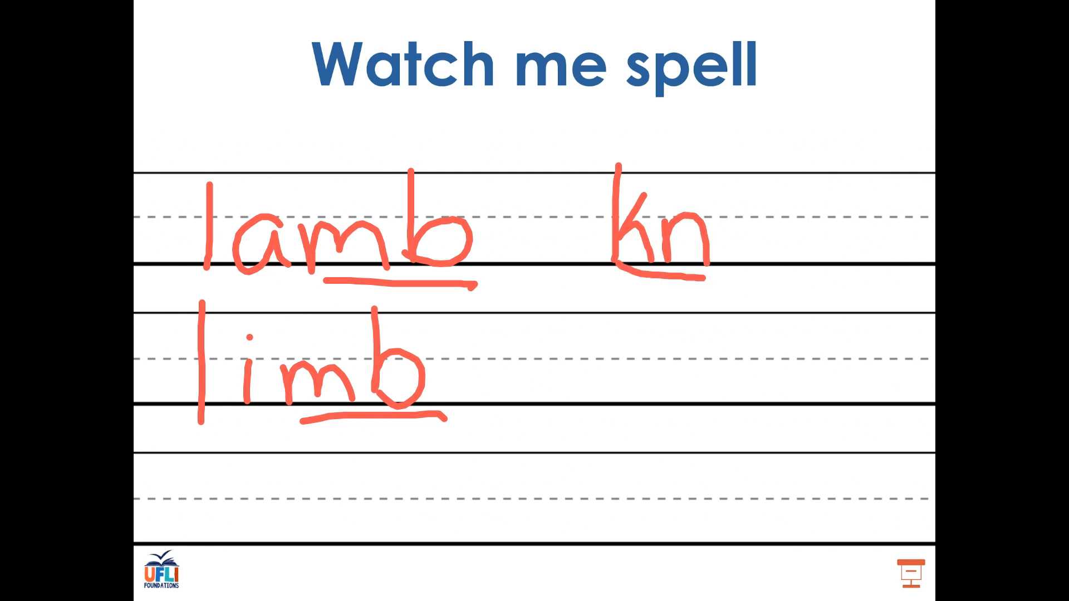
{"action": "type", "text": "elt"}
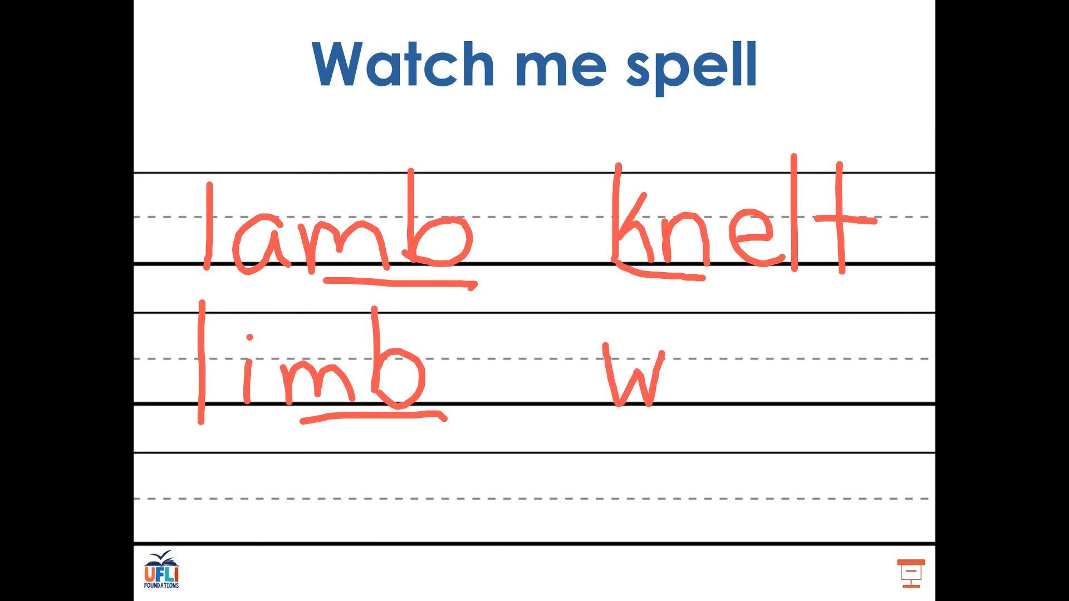
Pen-write wrap beneath knelt with wr underlined and the p's tail extended.
{"action": "left_click_drag", "start_coordinate": [655, 376], "coordinate": [750, 382]}
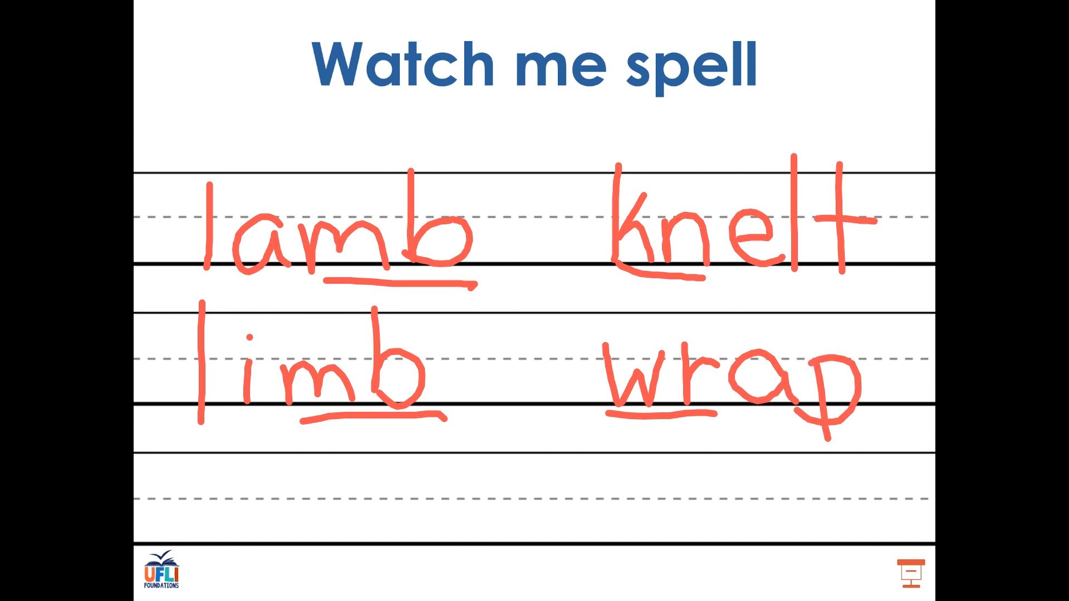
{"action": "left_click_drag", "start_coordinate": [825, 430], "coordinate": [825, 478]}
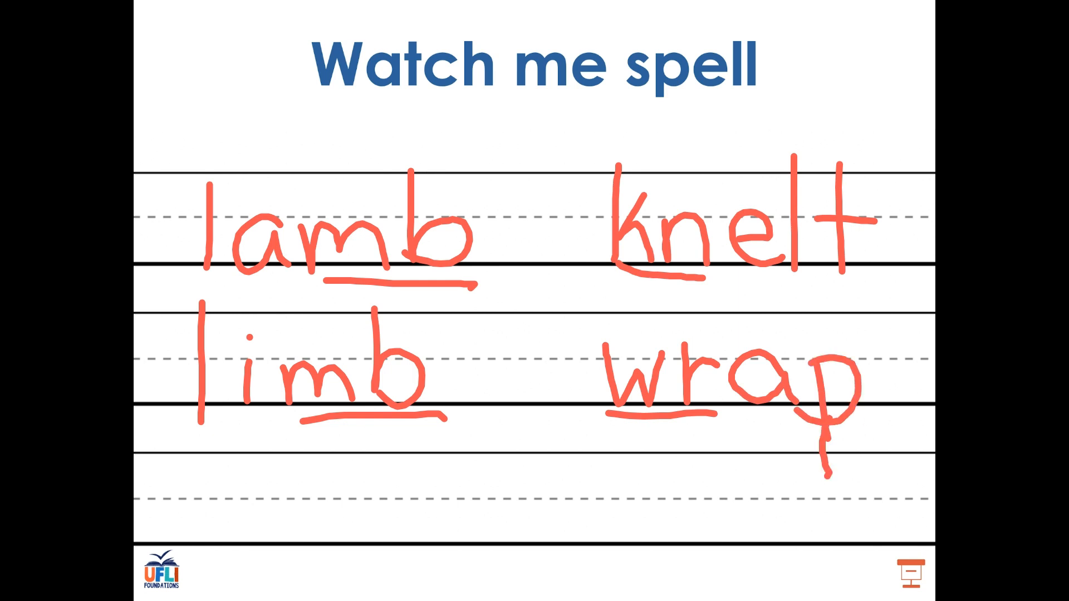